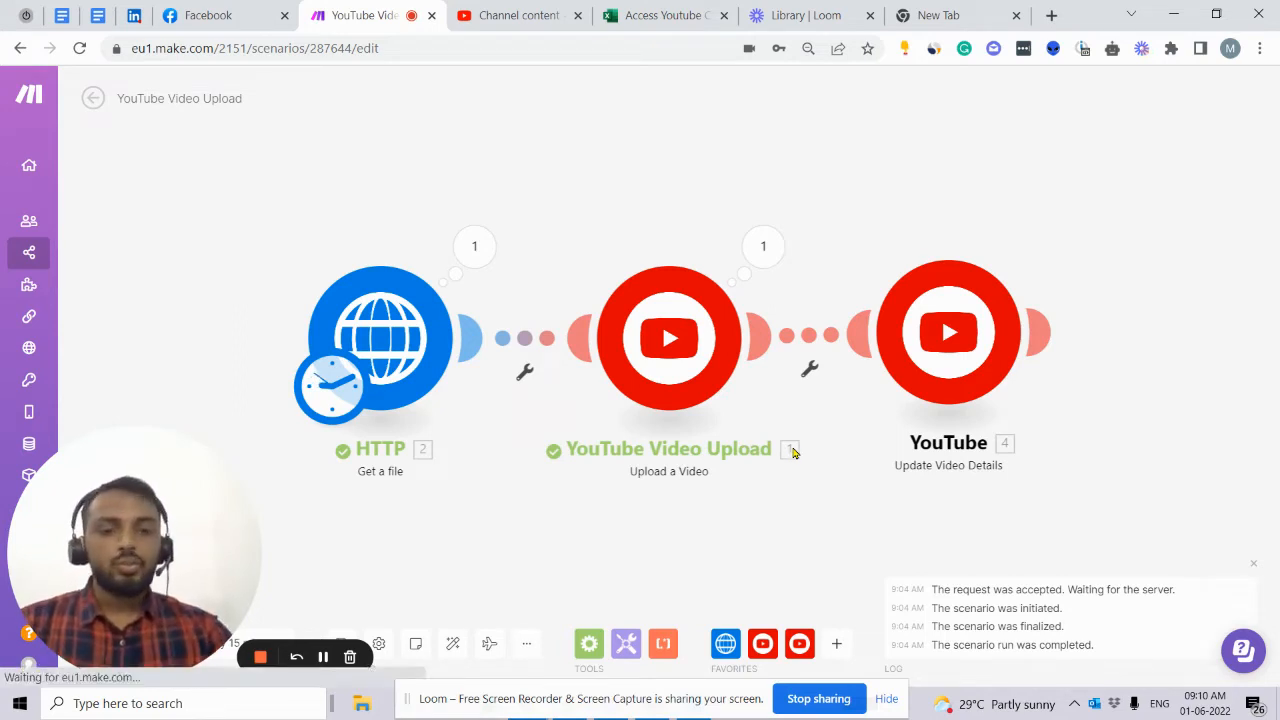
# Open the YouTube app's module list from the Favorites toolbar.
pyautogui.click(799, 643)
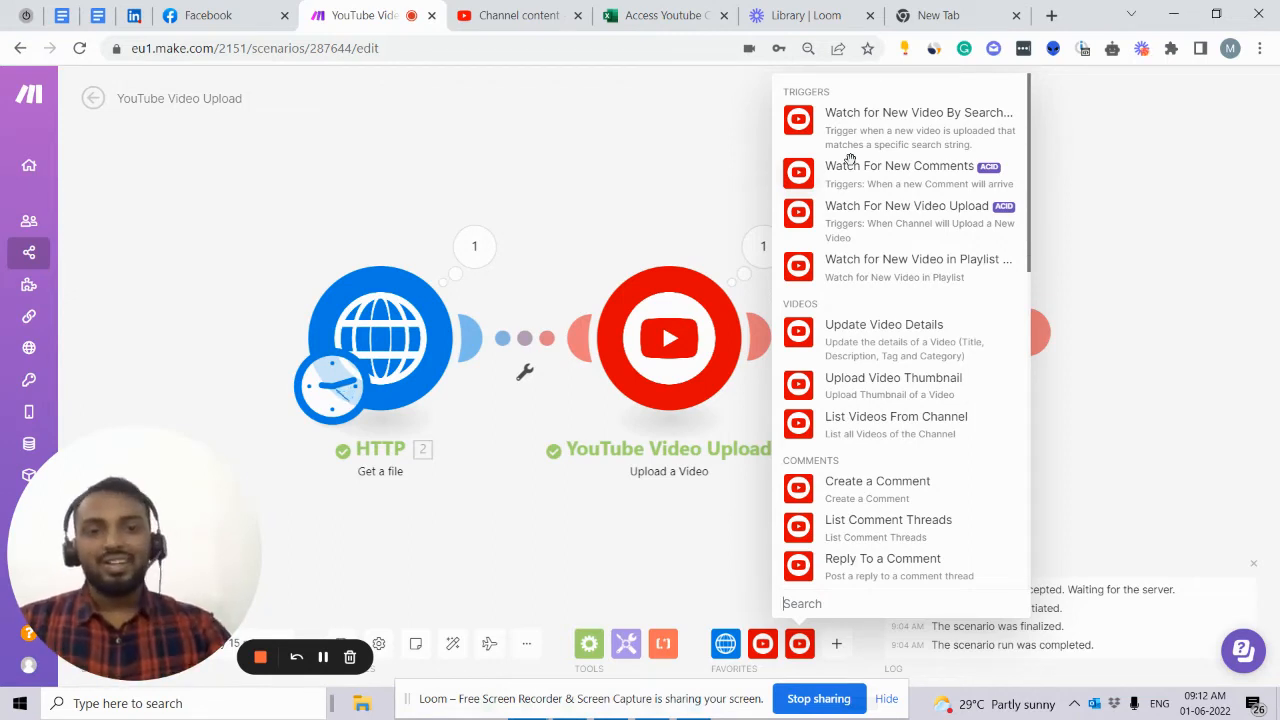
# Dismiss the YouTube module picker by clicking the empty canvas.
pyautogui.click(884, 324)
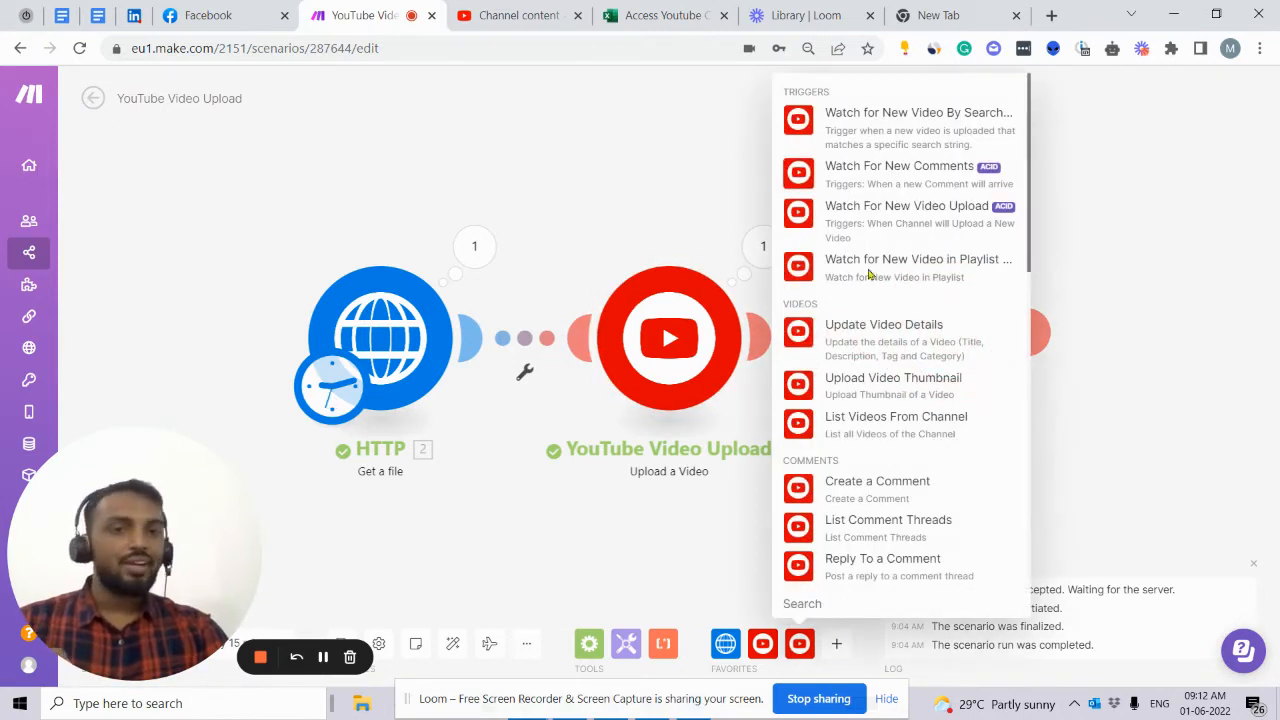
pyautogui.click(884, 324)
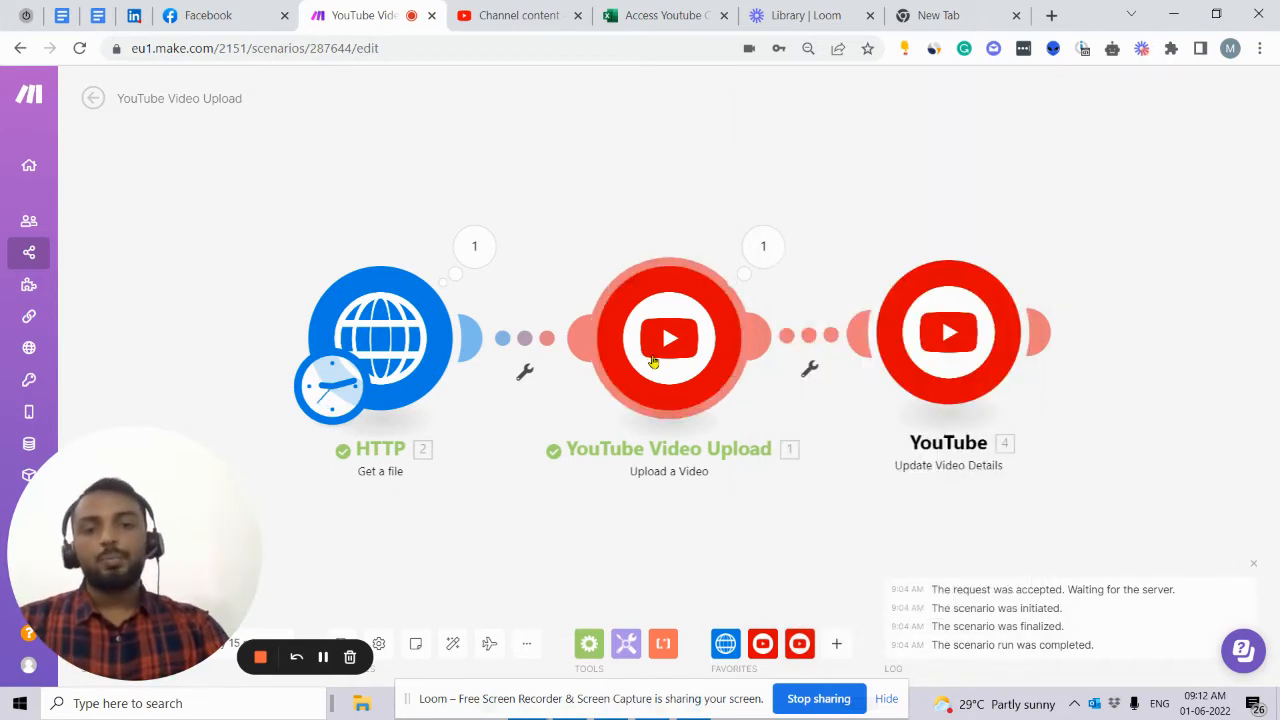
pyautogui.moveTo(283, 290)
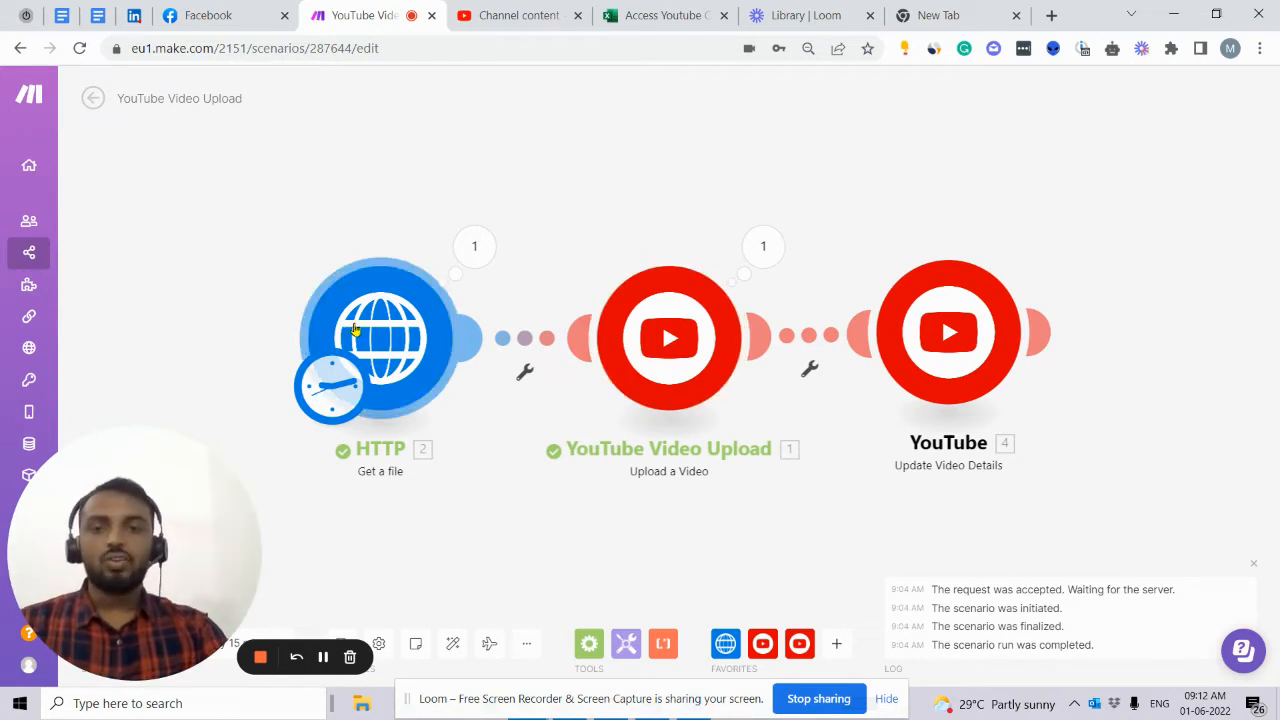
pyautogui.click(380, 337)
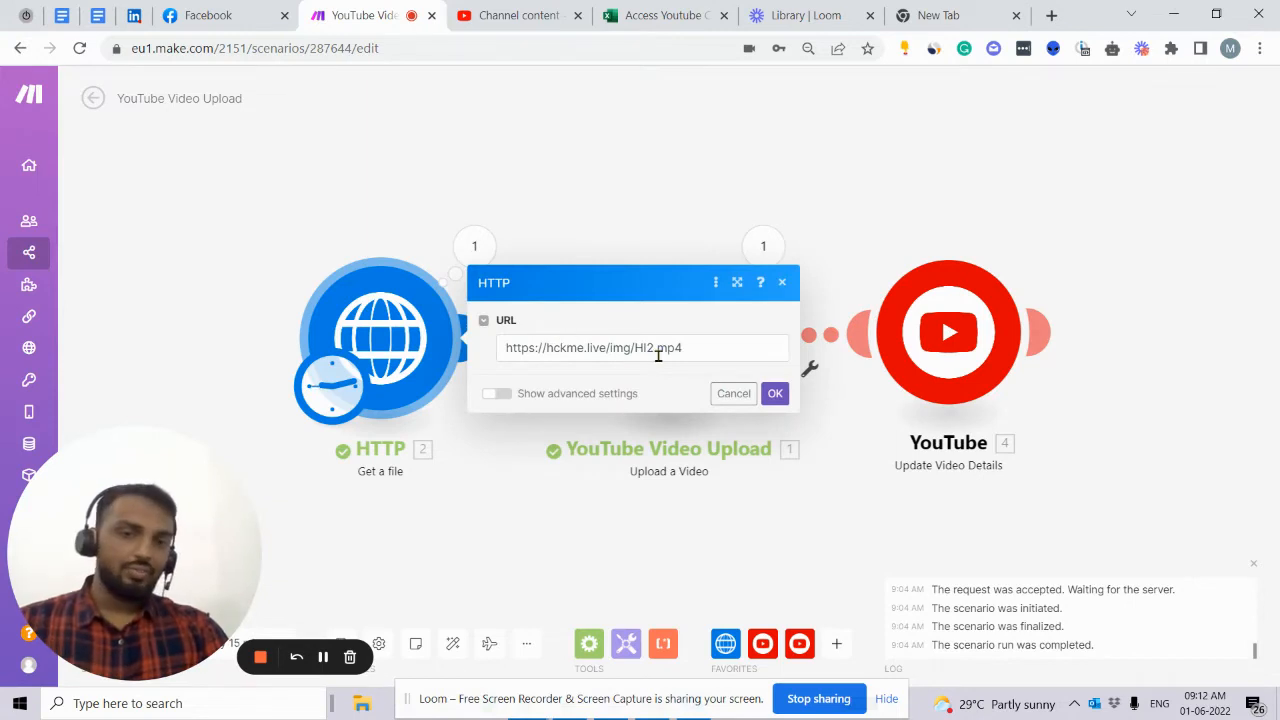
pyautogui.click(640, 347)
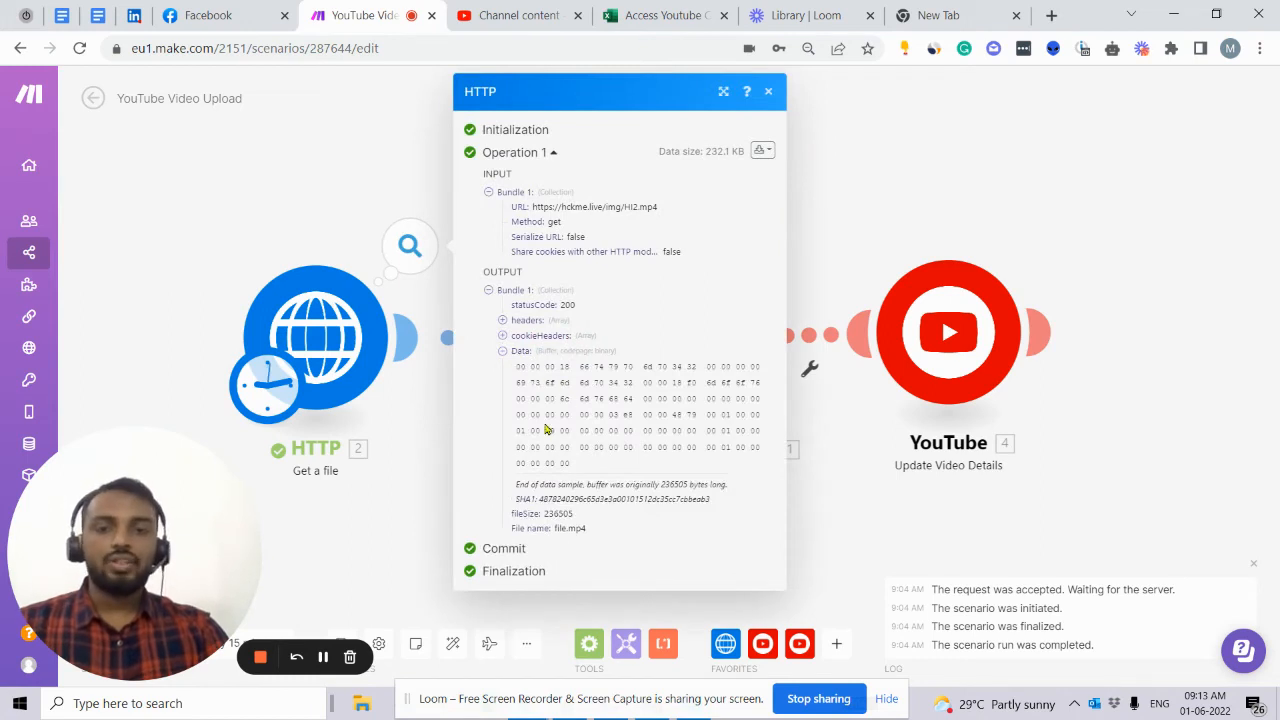
pyautogui.click(768, 91)
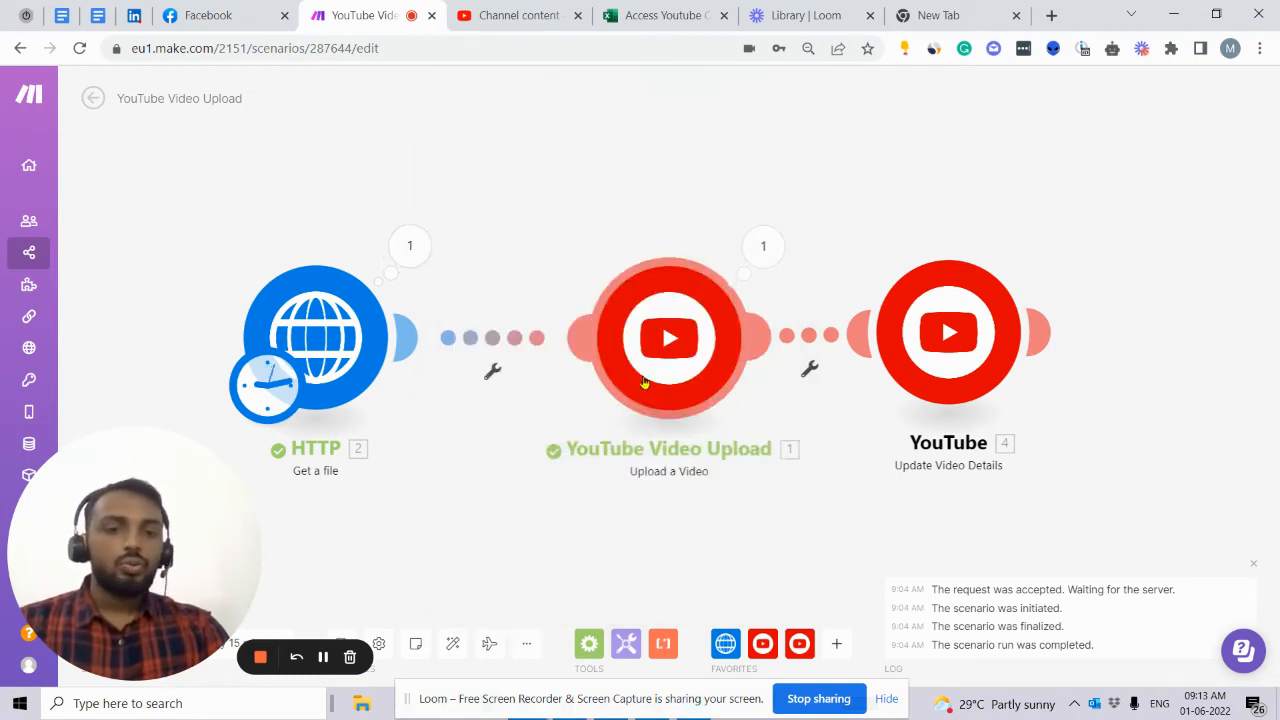
# Map the upload module's File to '2. File name' and '2. Data' from HTTP.
pyautogui.click(668, 338)
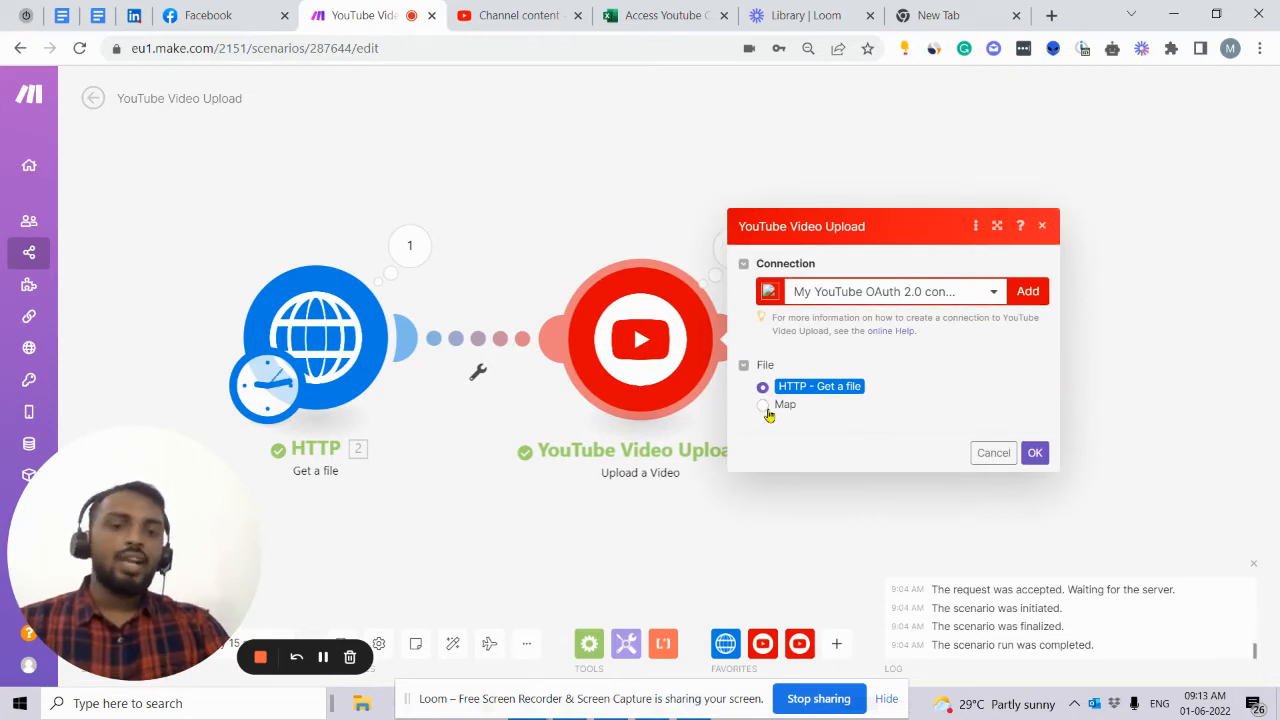
pyautogui.click(763, 405)
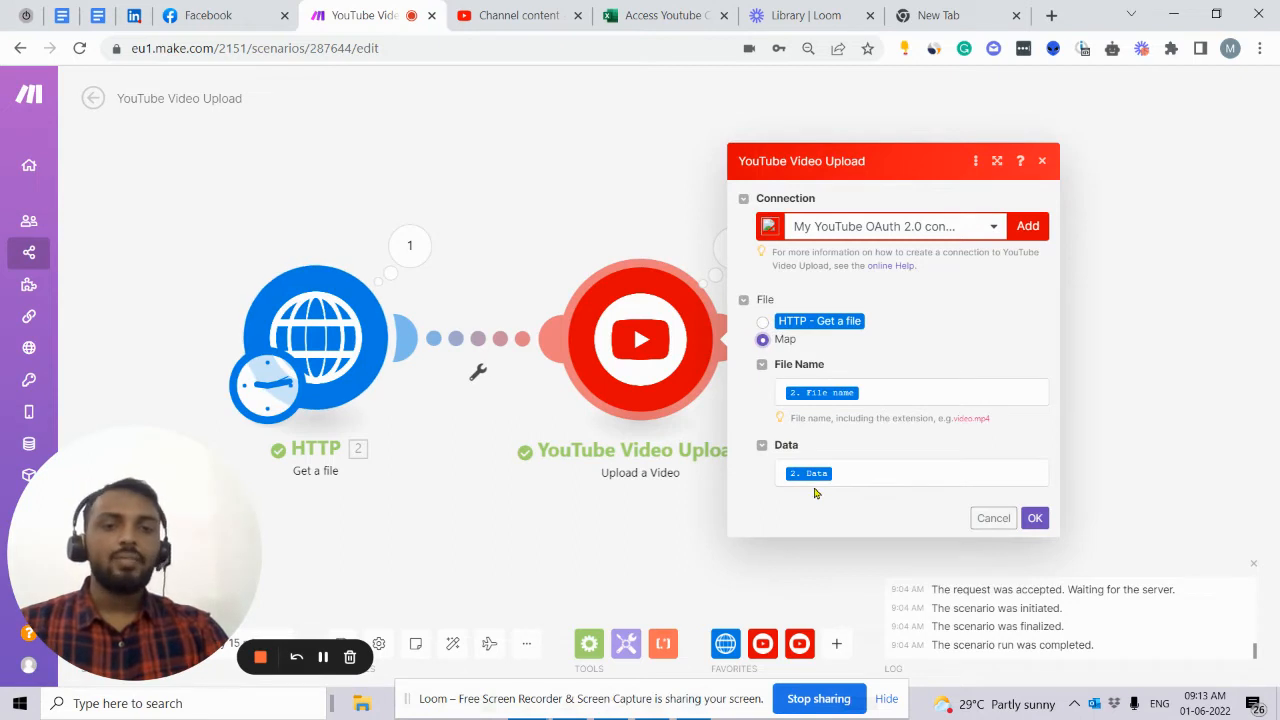
pyautogui.click(1035, 517)
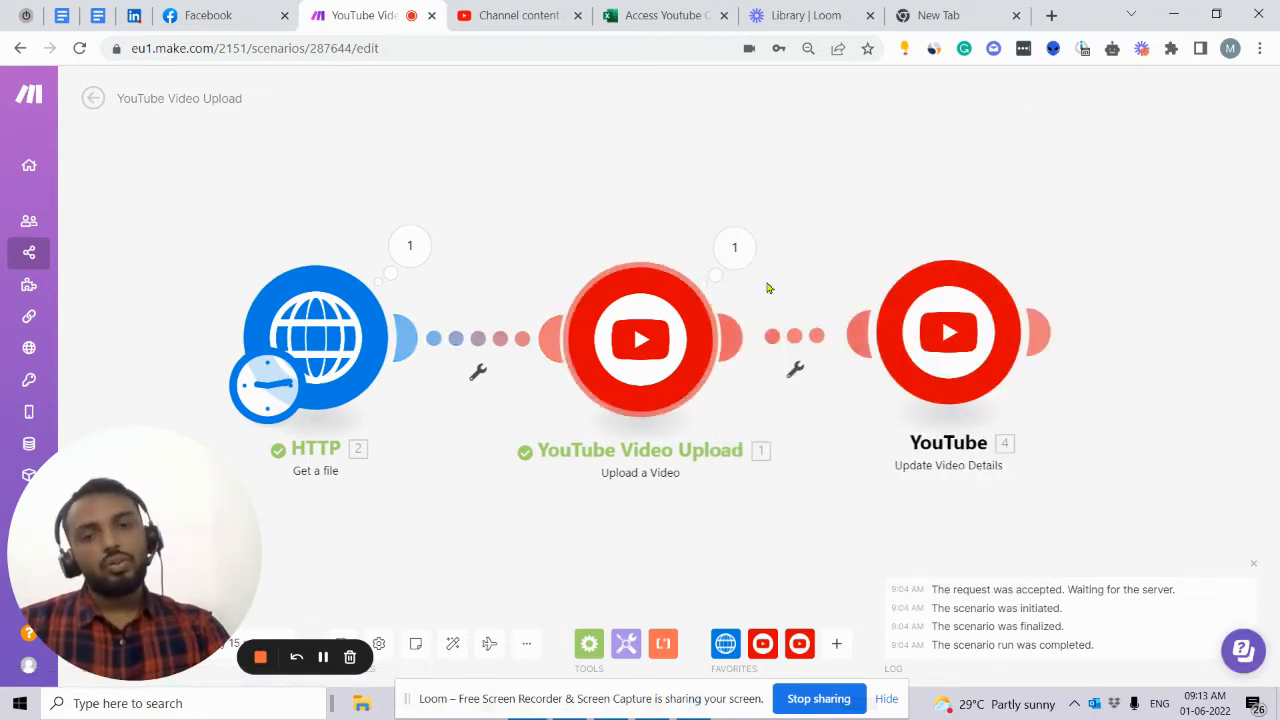
pyautogui.click(799, 643)
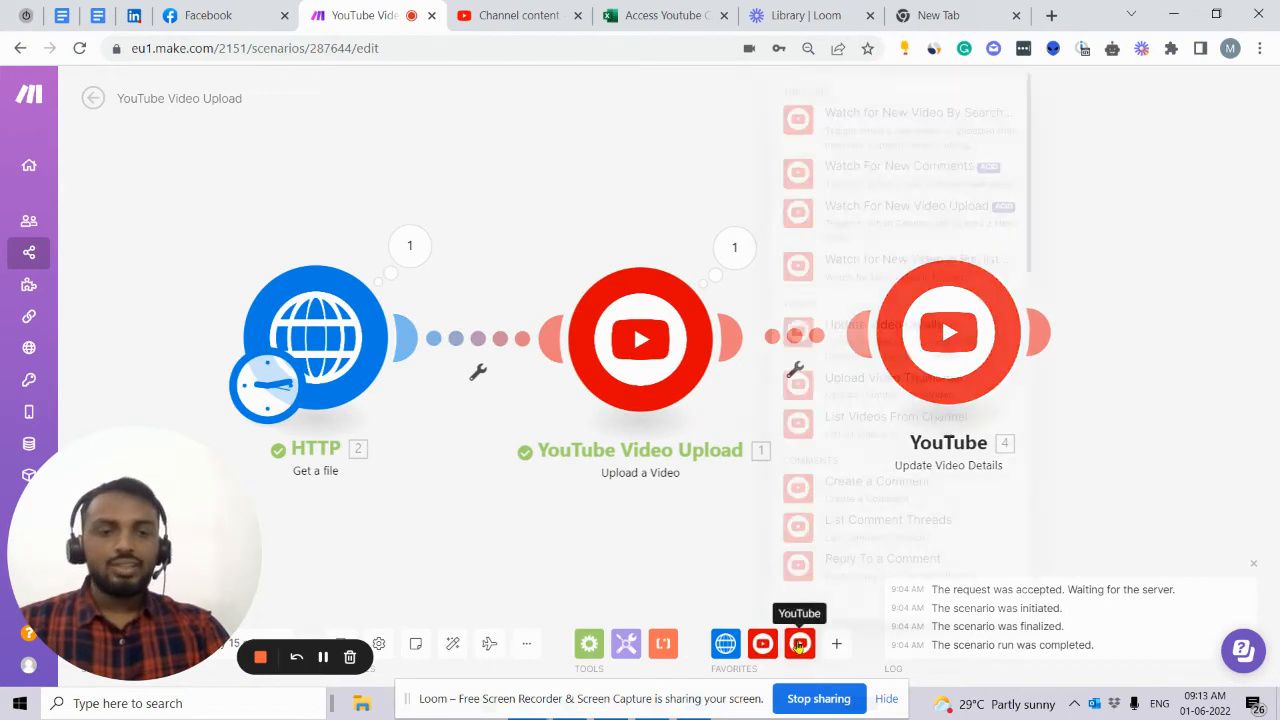
pyautogui.click(798, 643)
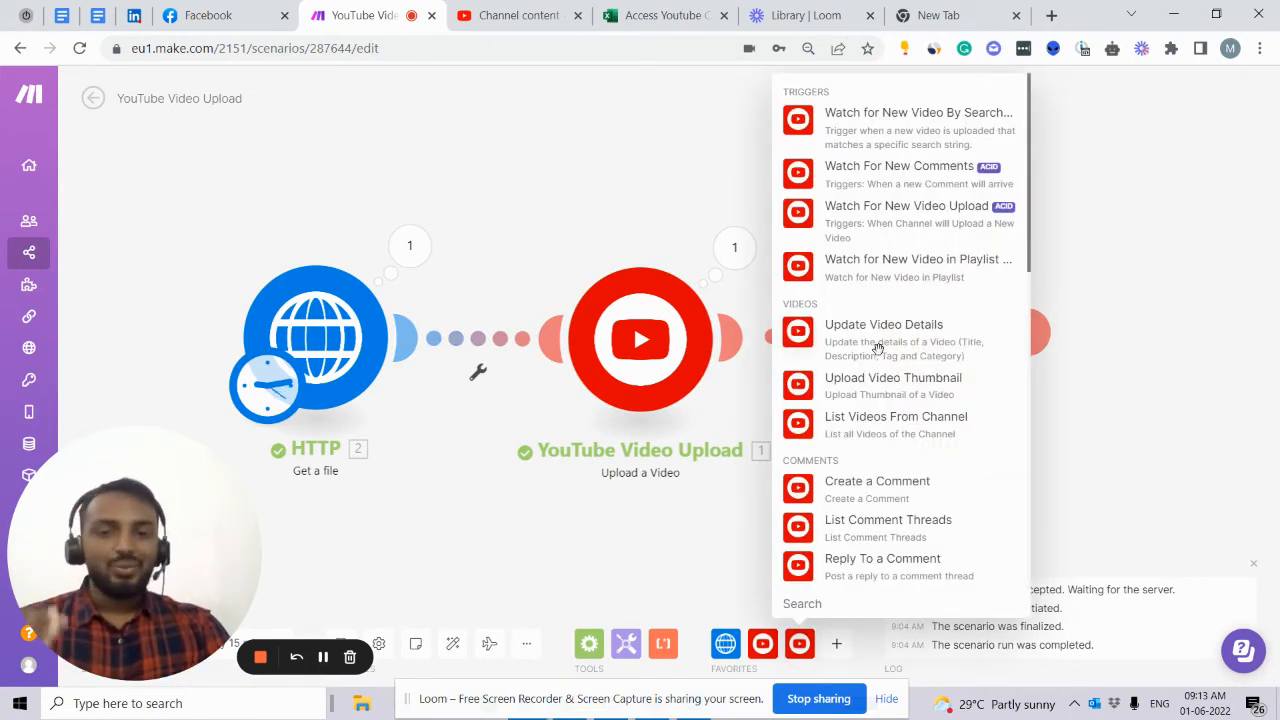
pyautogui.click(884, 324)
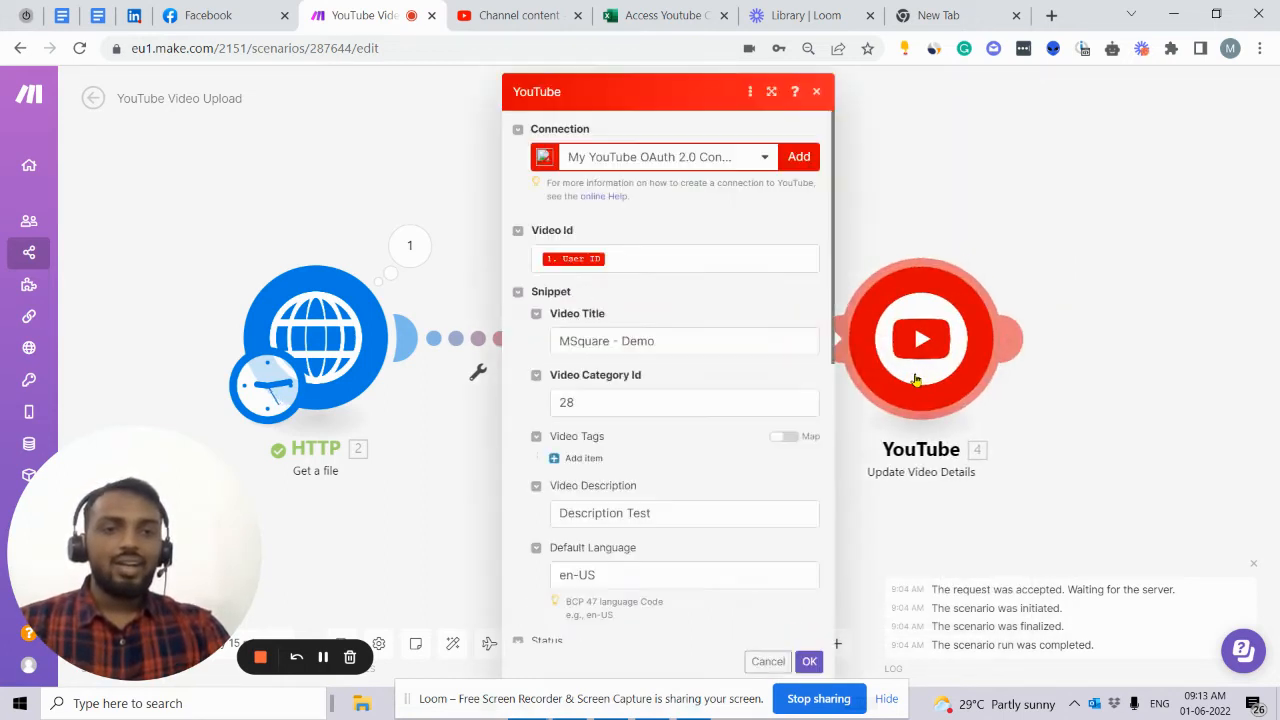
pyautogui.click(675, 258)
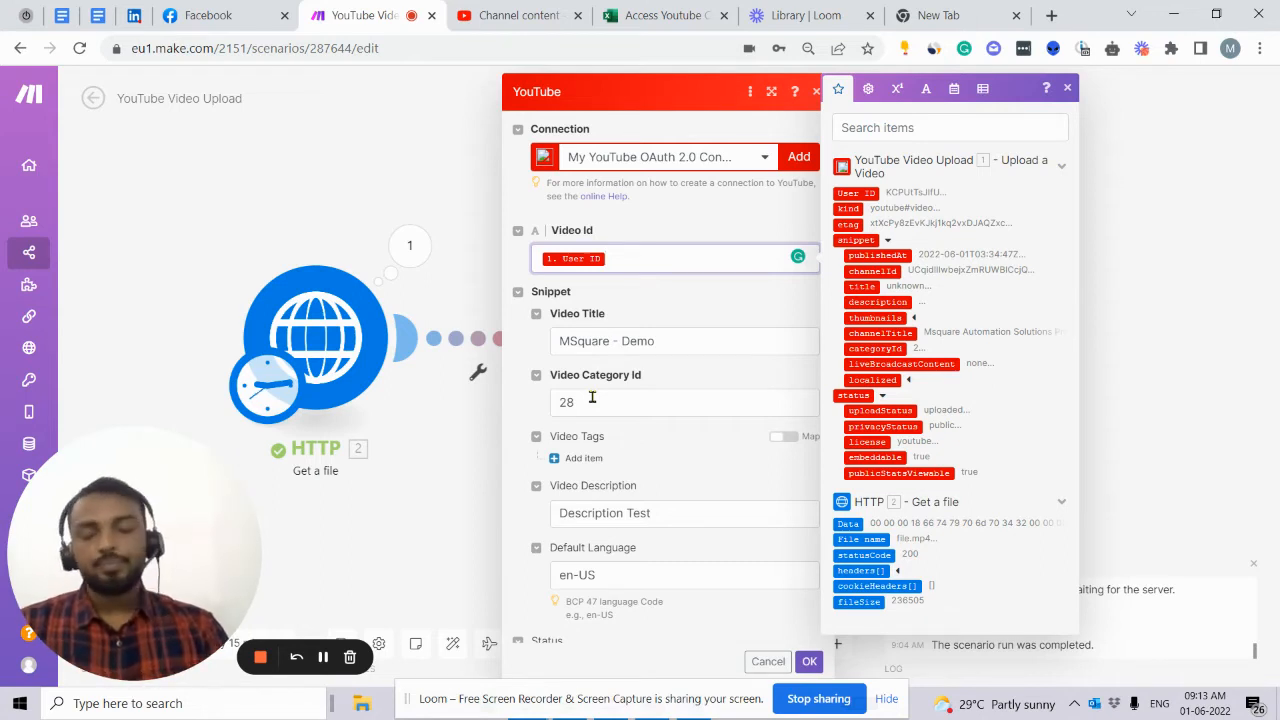
pyautogui.scroll(-3)
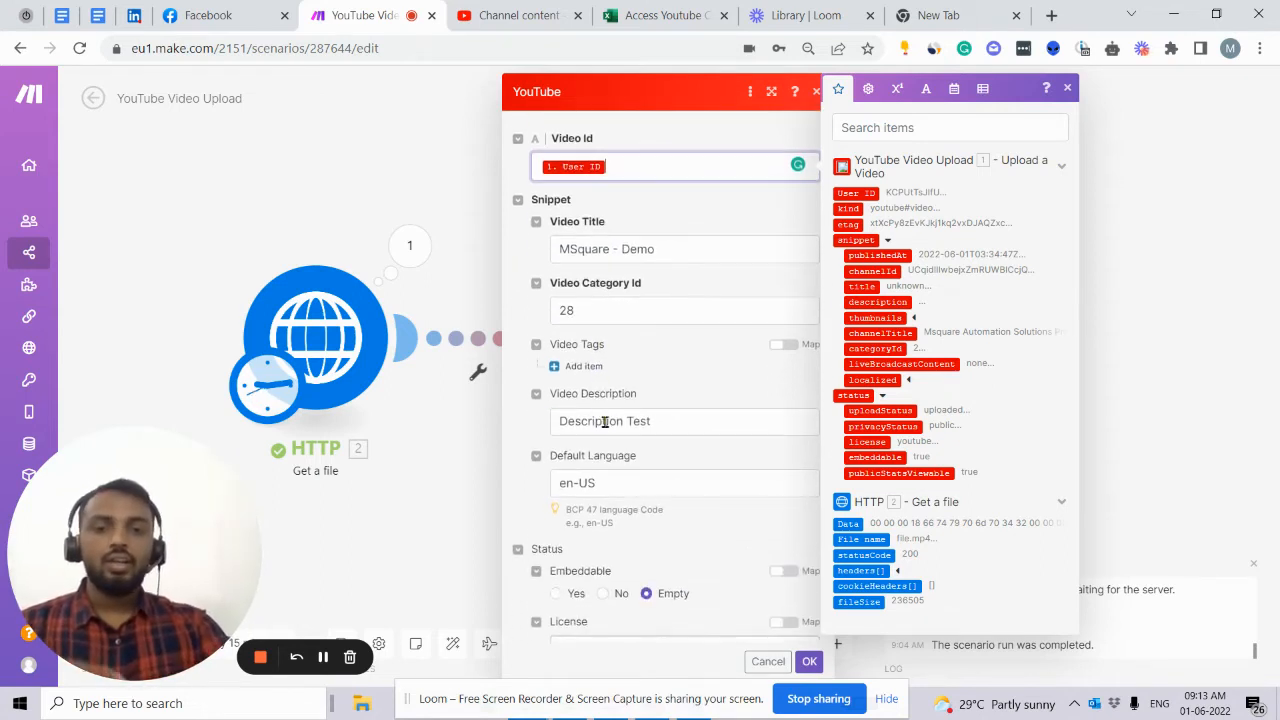
pyautogui.scroll(-3)
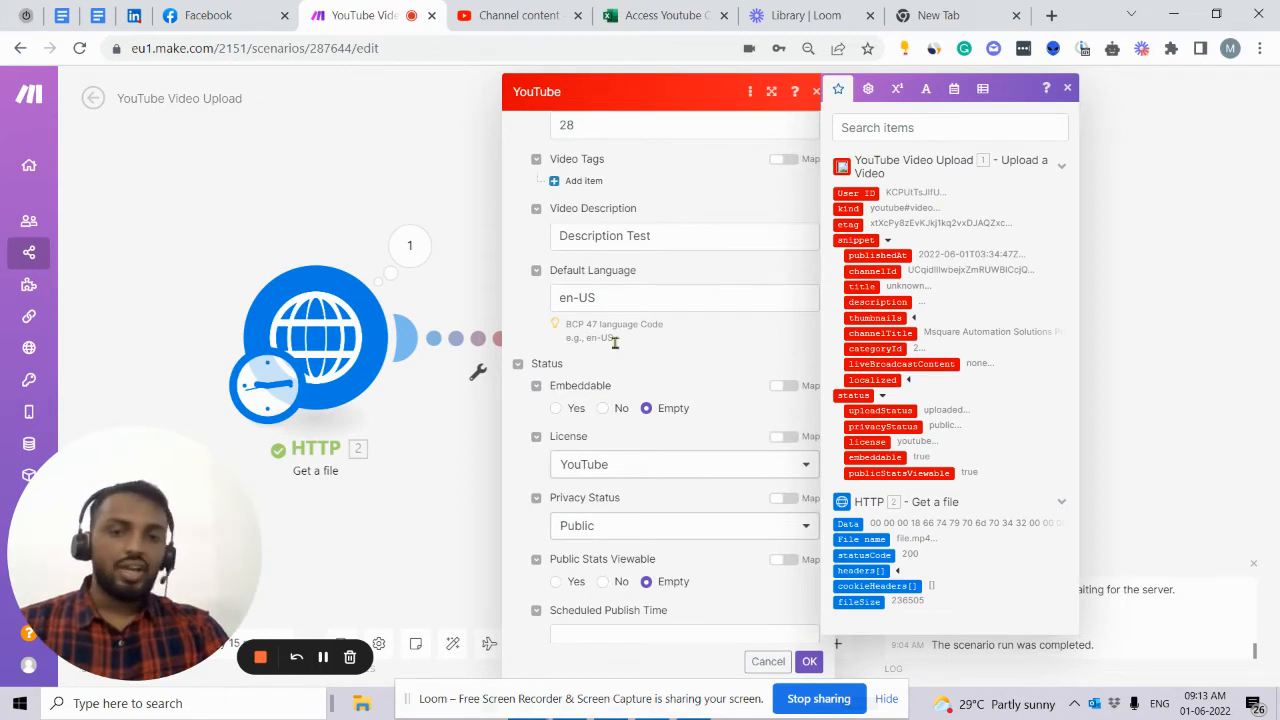
pyautogui.scroll(-3)
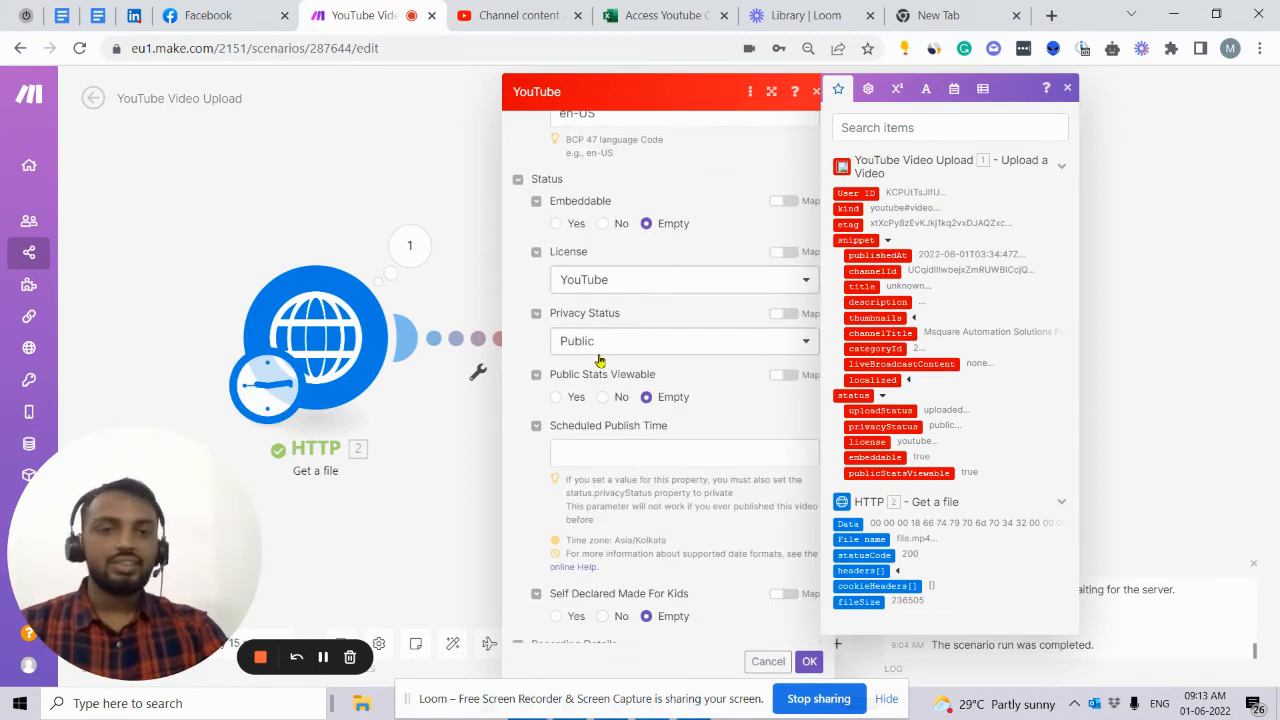
pyautogui.moveTo(458, 468)
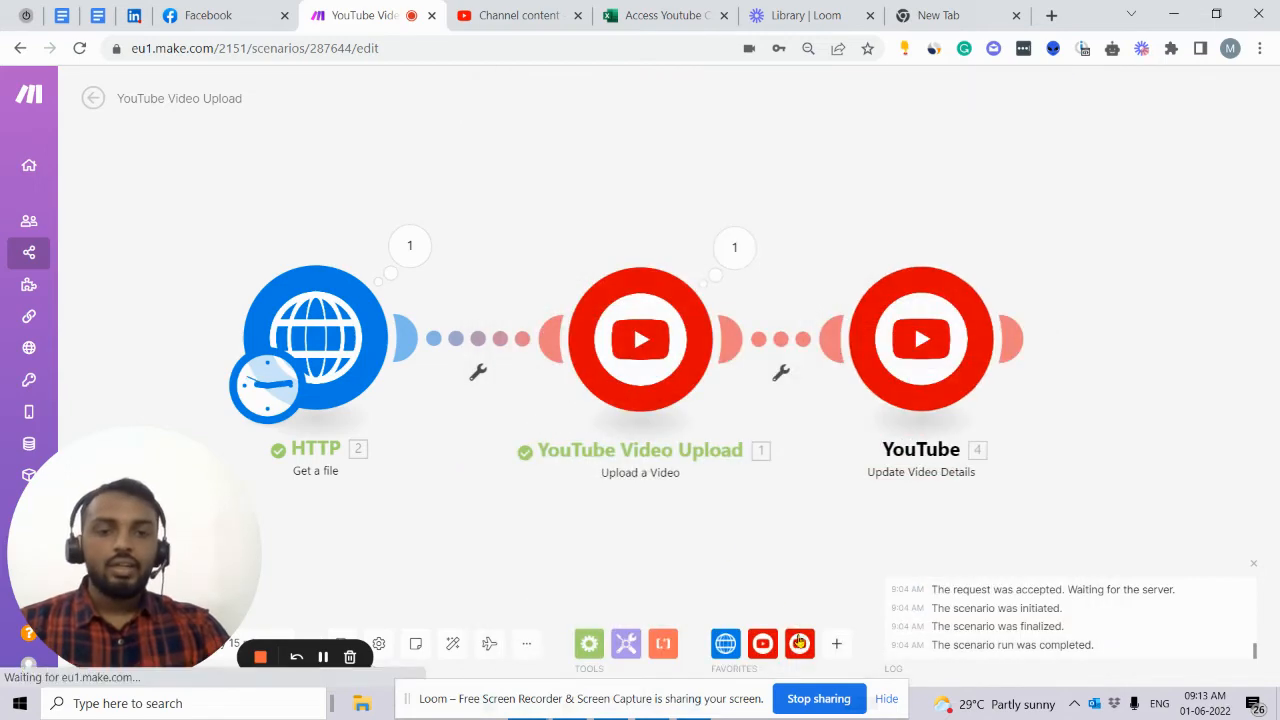
pyautogui.click(921, 338)
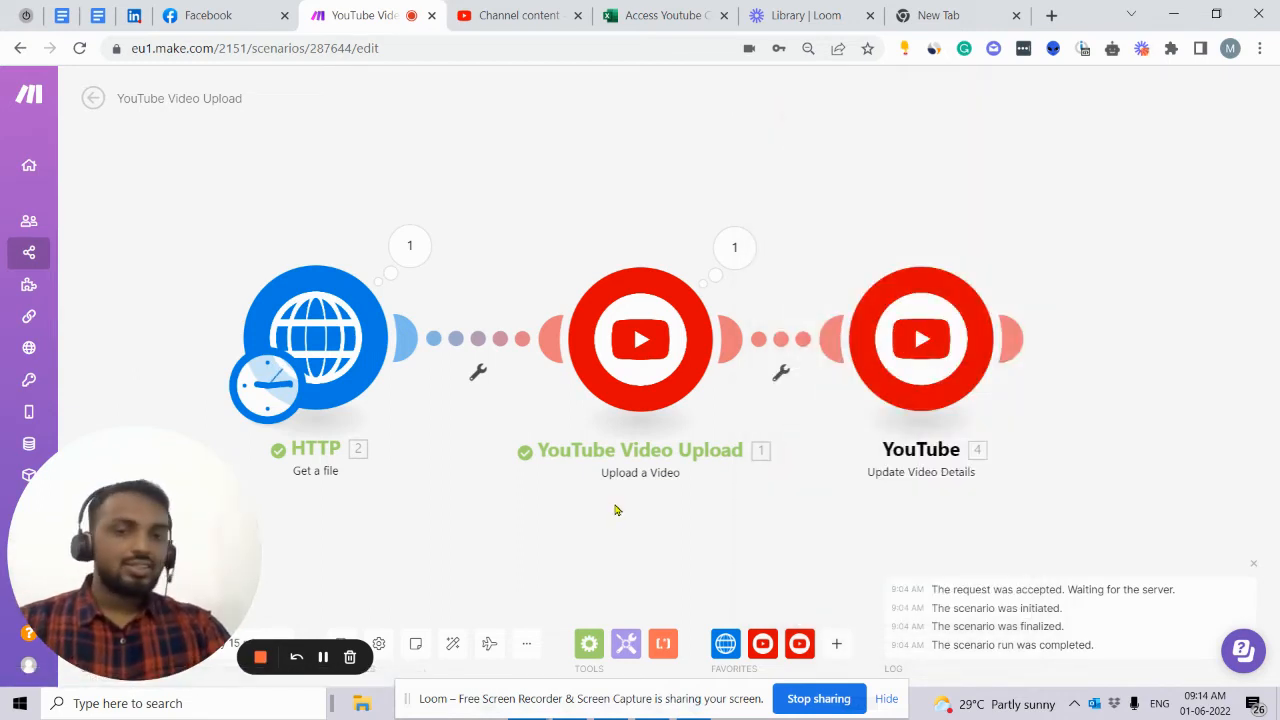
pyautogui.moveTo(300, 545)
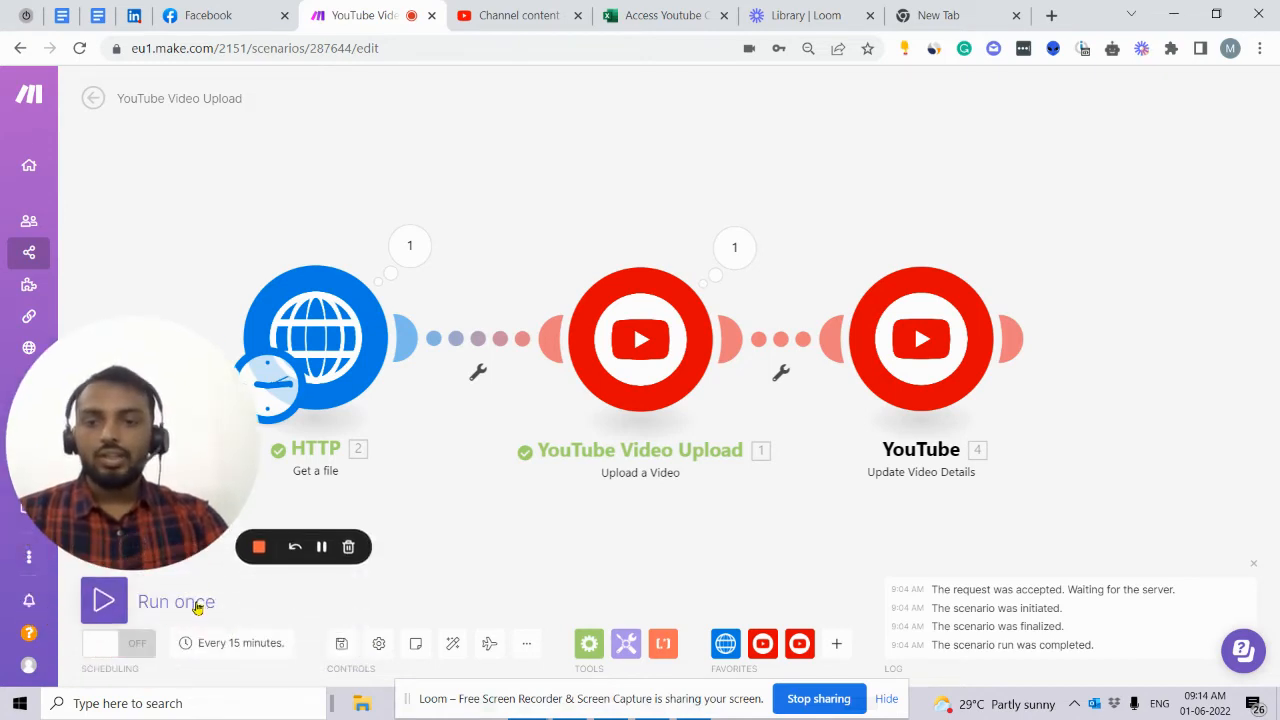
pyautogui.click(104, 600)
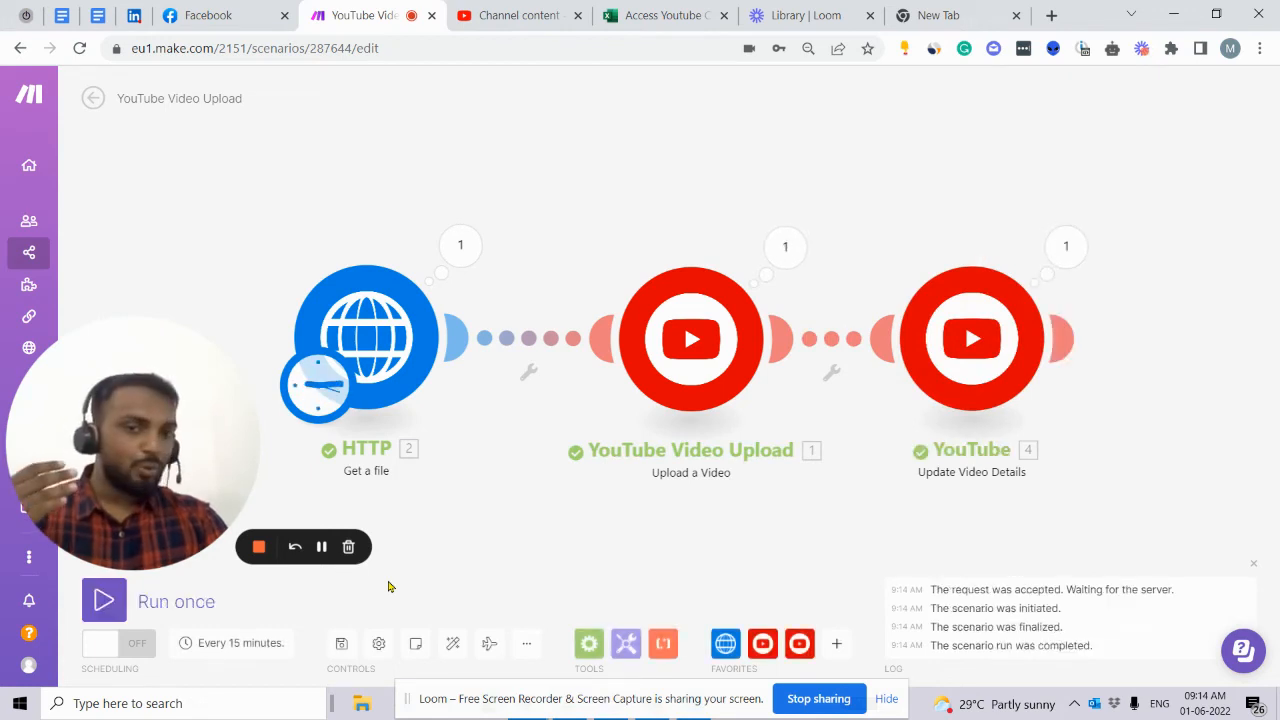
pyautogui.click(518, 15)
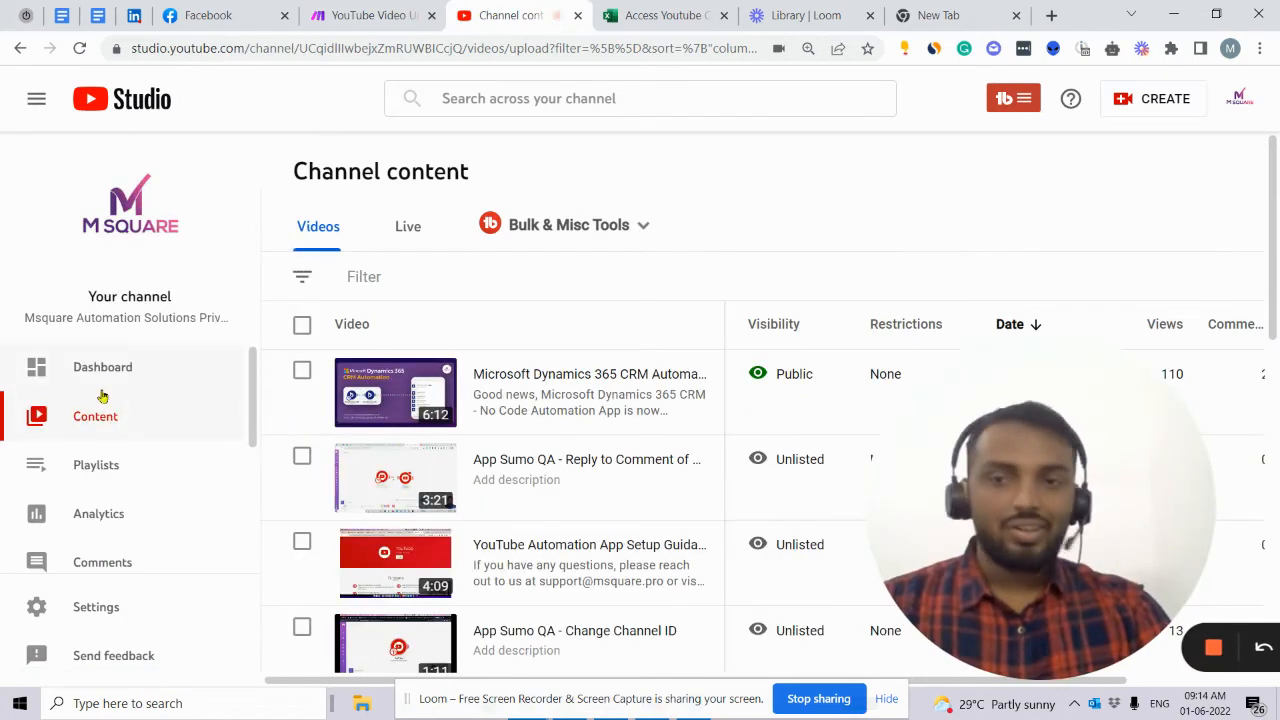
pyautogui.moveTo(104, 420)
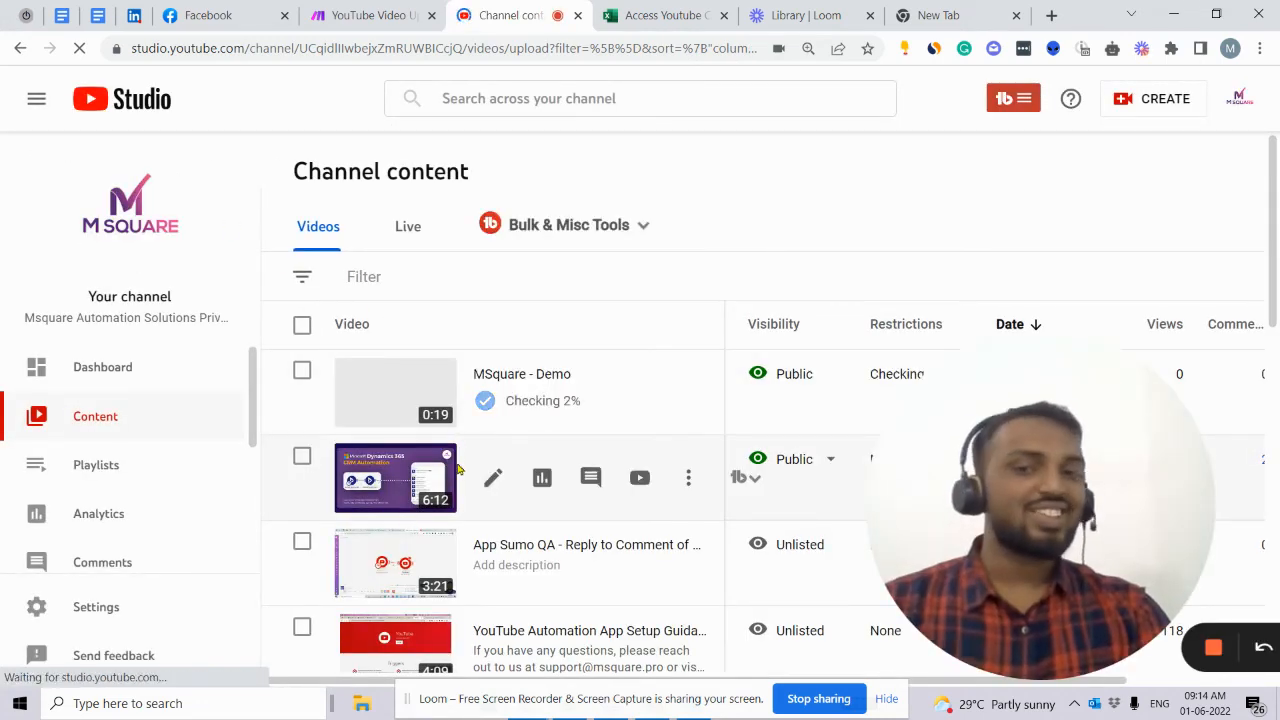
pyautogui.moveTo(535, 455)
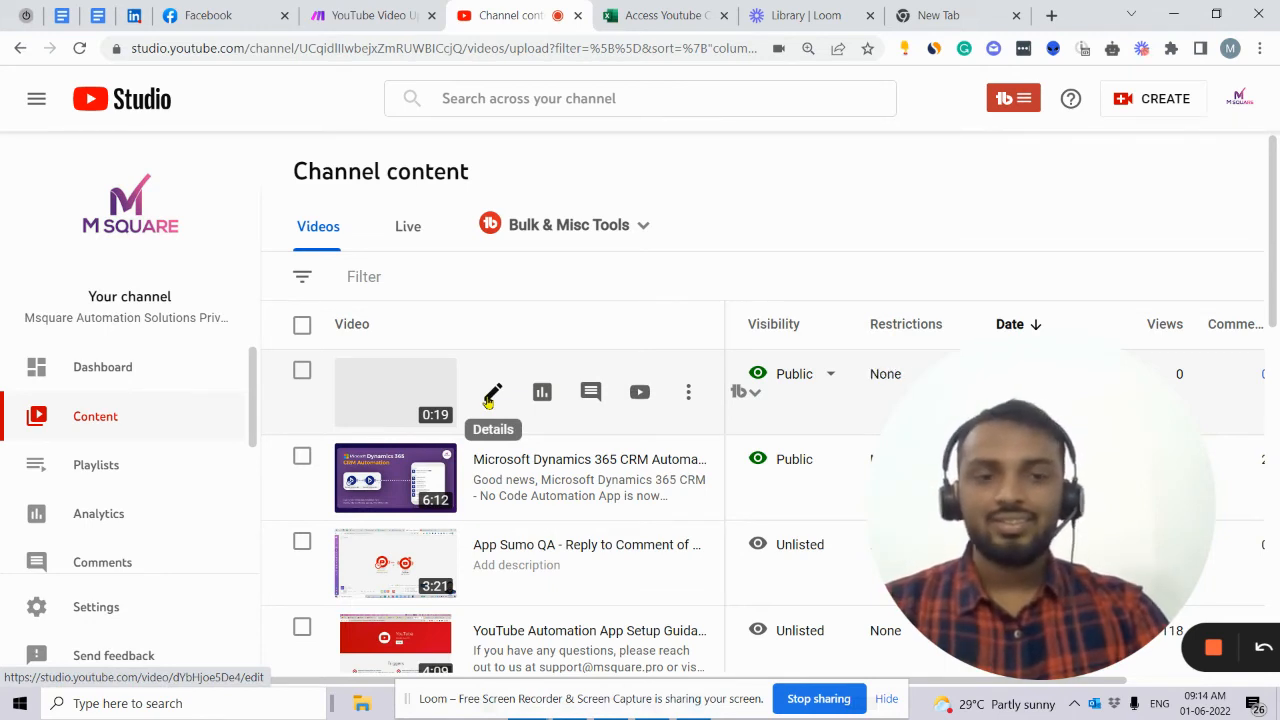
# Open 'MSquare - Demo' details and scroll through tags, language, licence and Shorts settings.
pyautogui.click(492, 391)
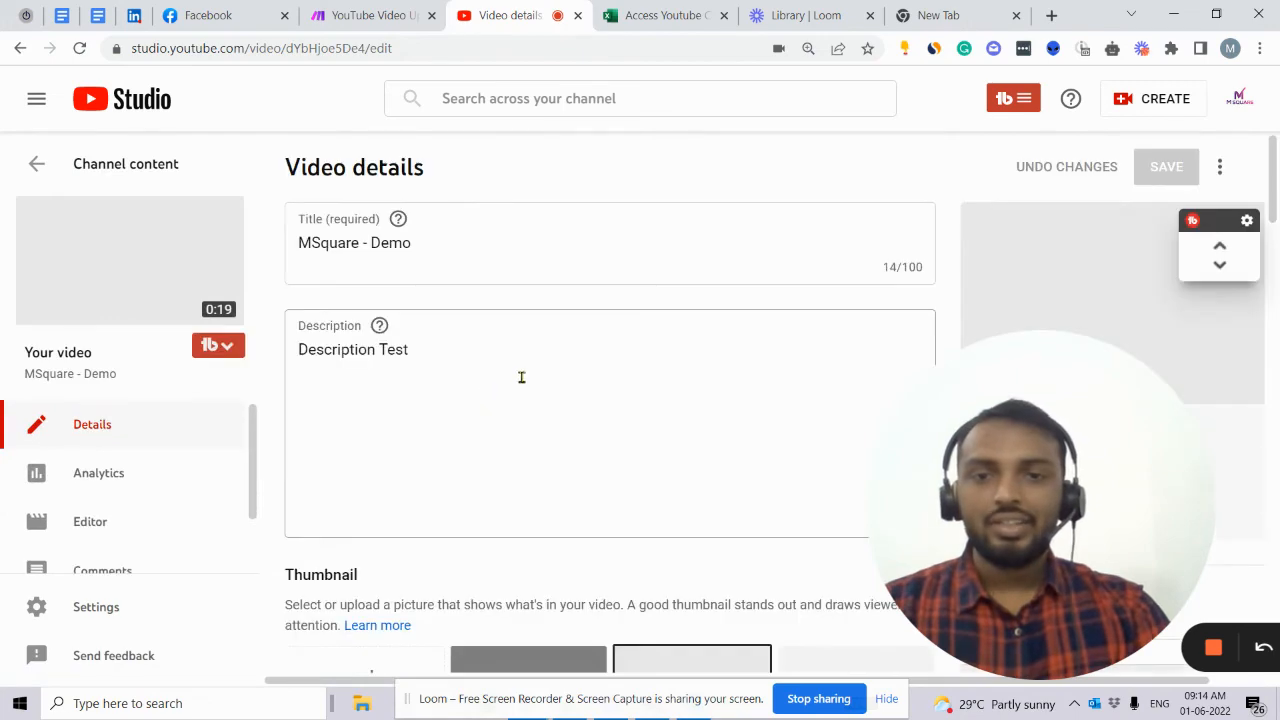
pyautogui.scroll(-3)
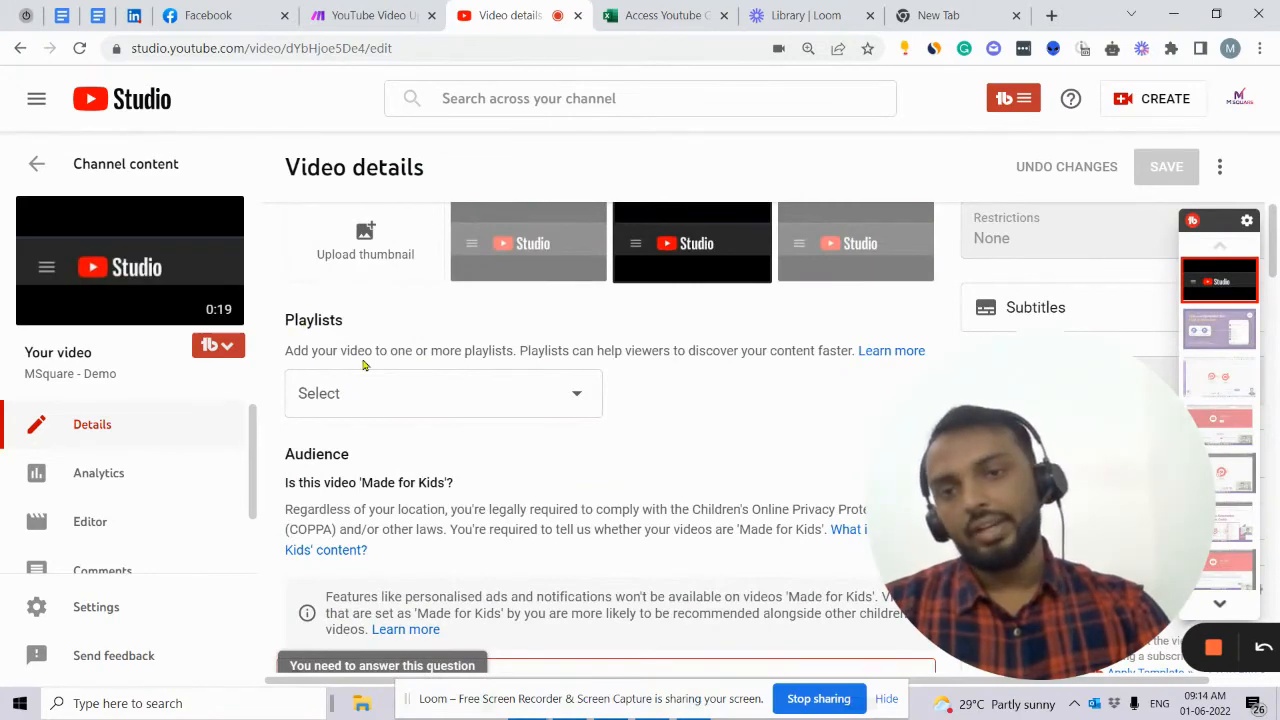
pyautogui.scroll(-3)
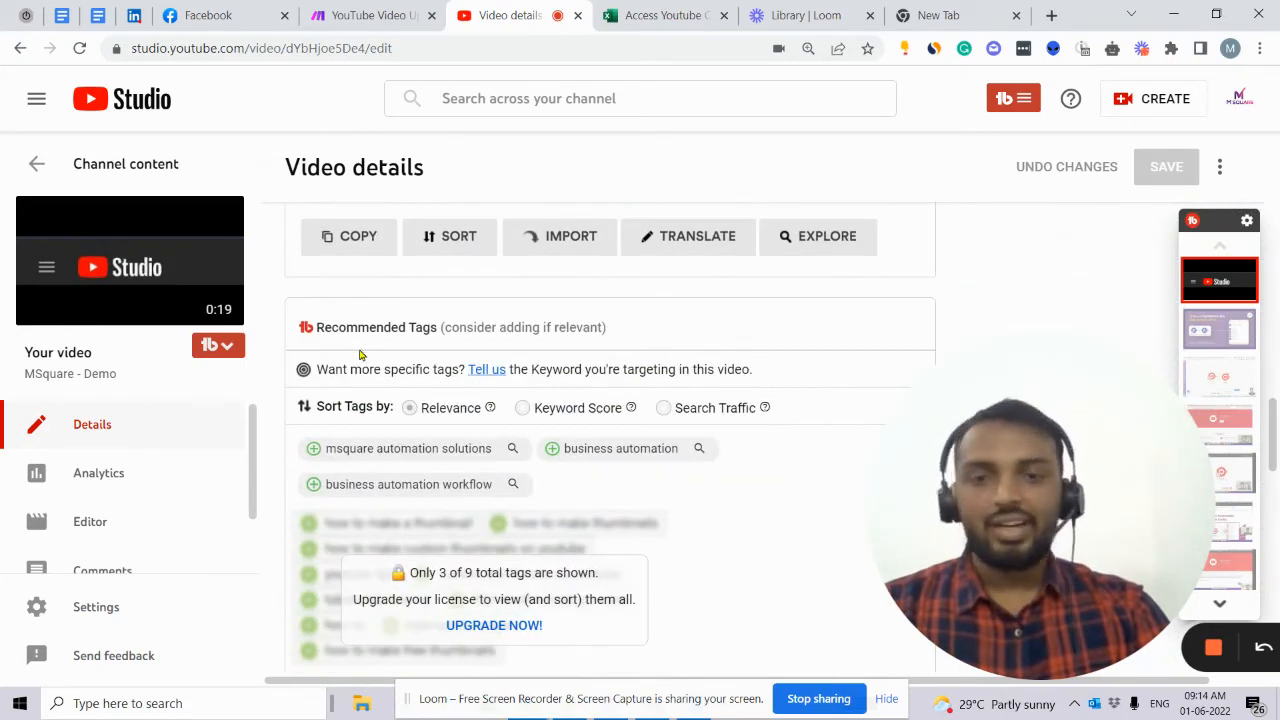
pyautogui.scroll(-3)
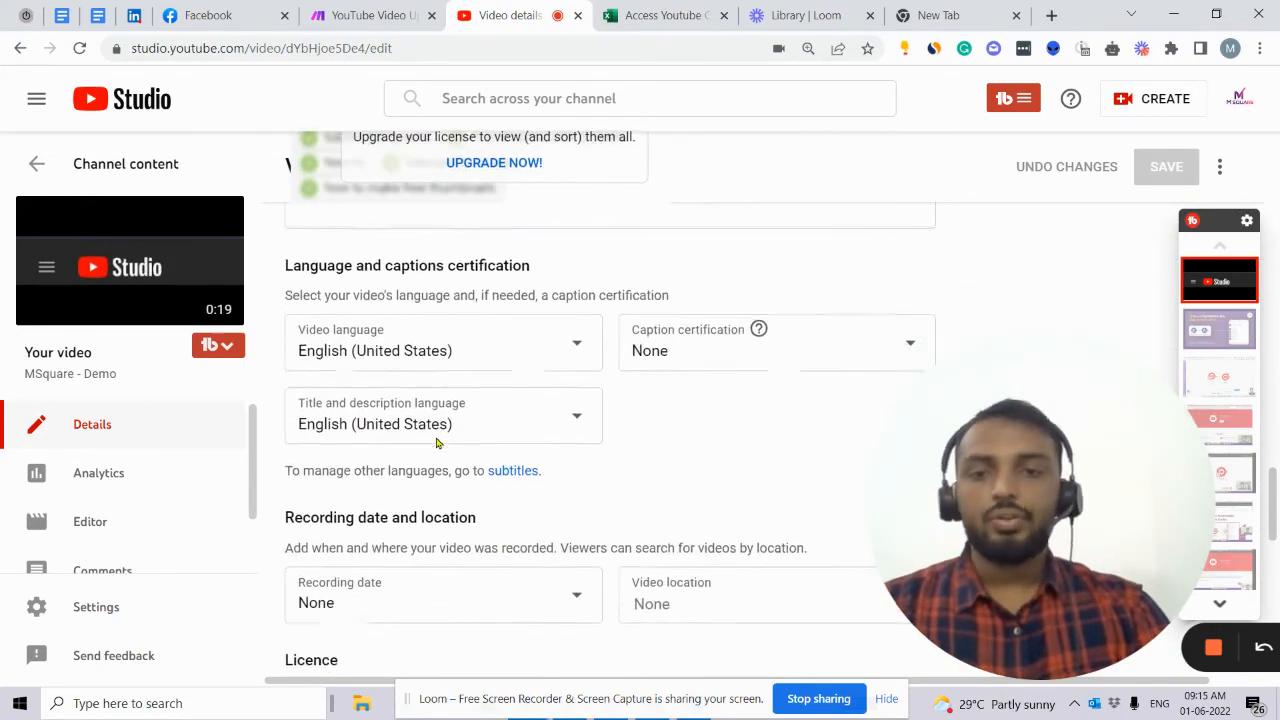
pyautogui.scroll(-3)
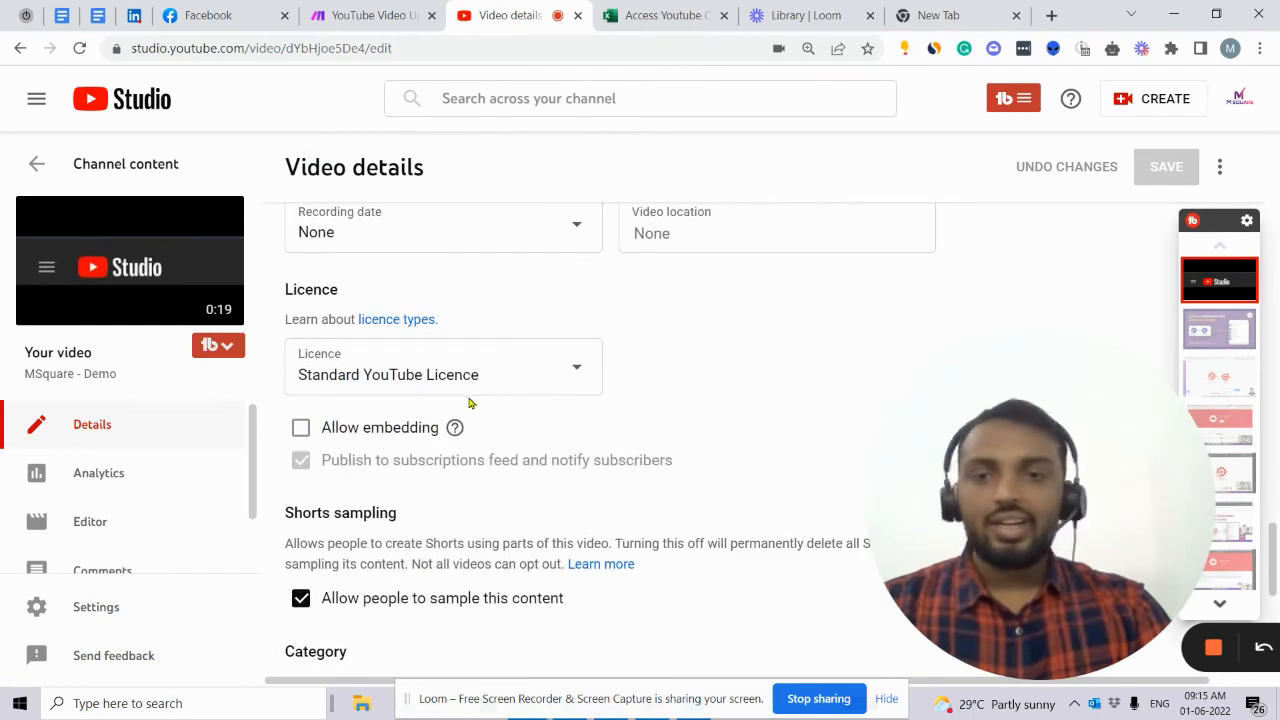